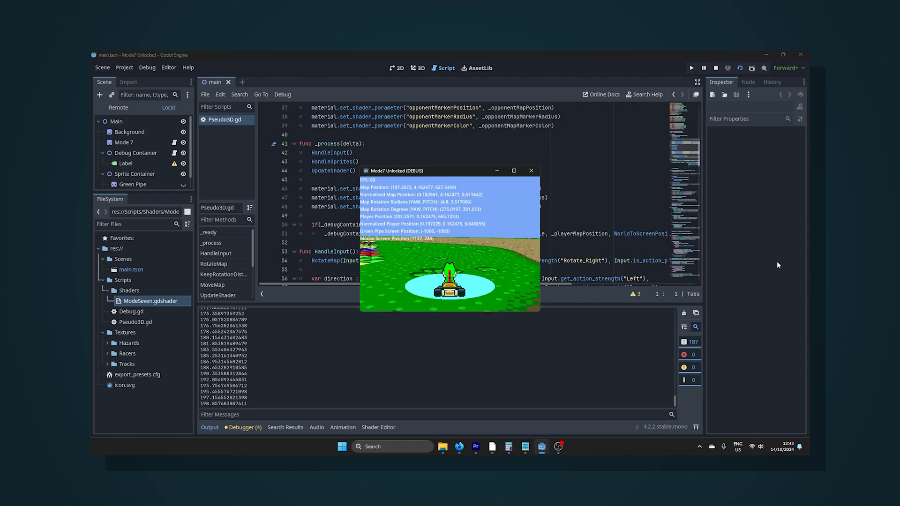
Close the running Mode 7 game window and scroll Pseudo3D.gd down to RotateMap.
left_click(531, 171)
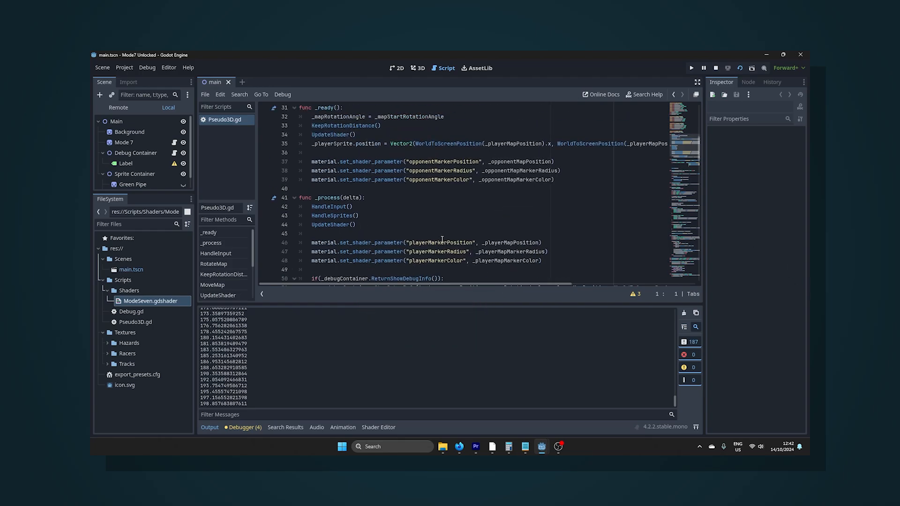
scroll("down", 3)
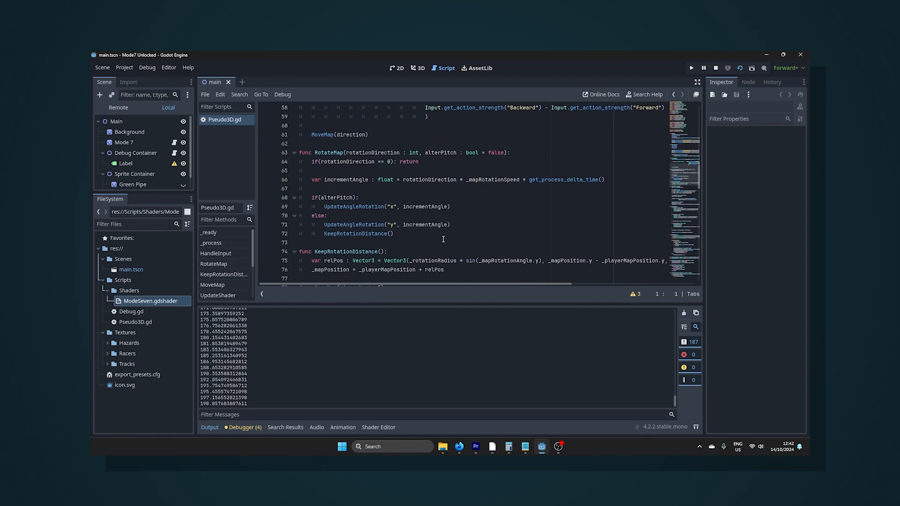
mouse_move(434, 237)
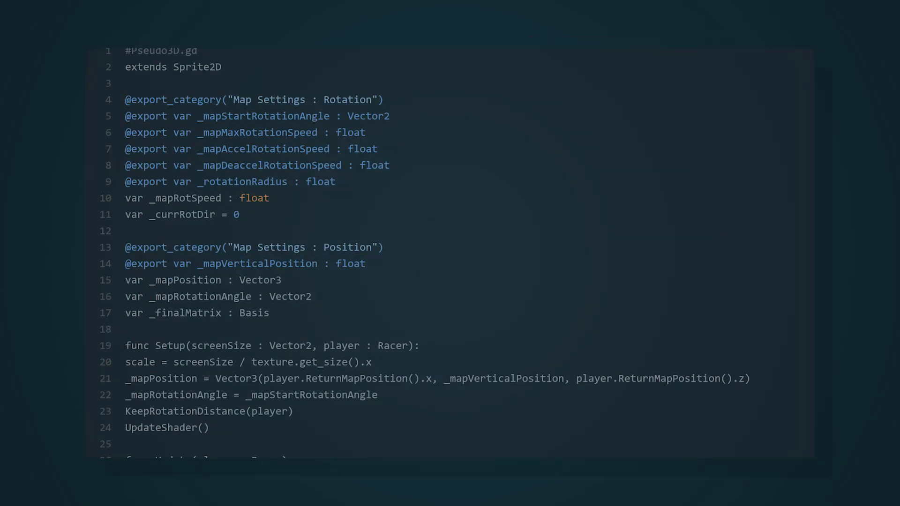
scroll("down", 3)
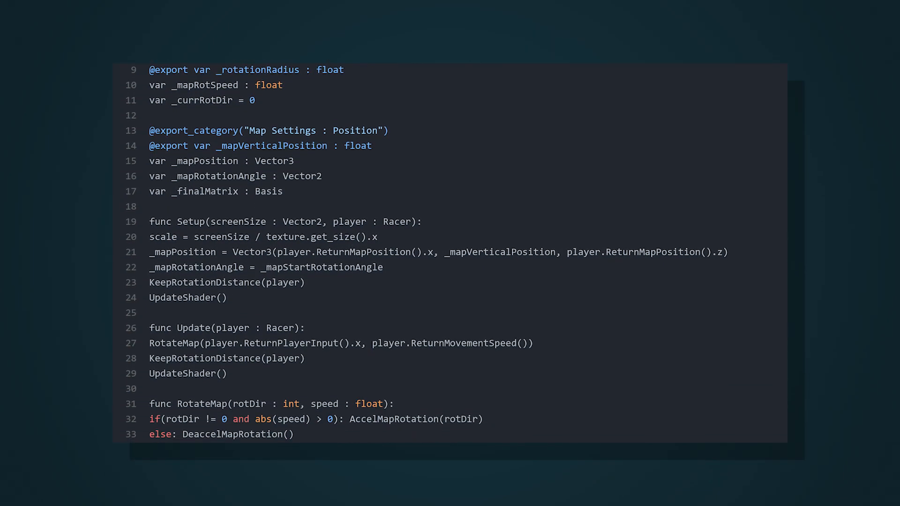
scroll("down", 3)
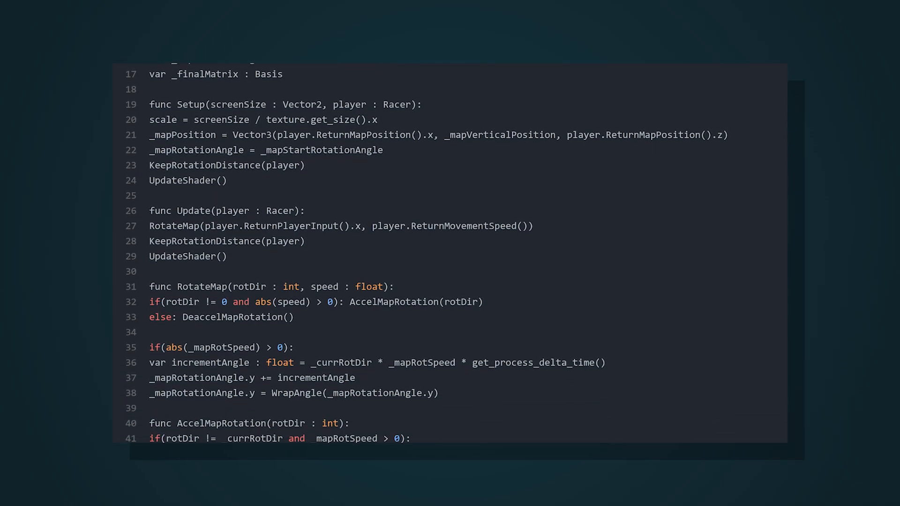
scroll("down", 3)
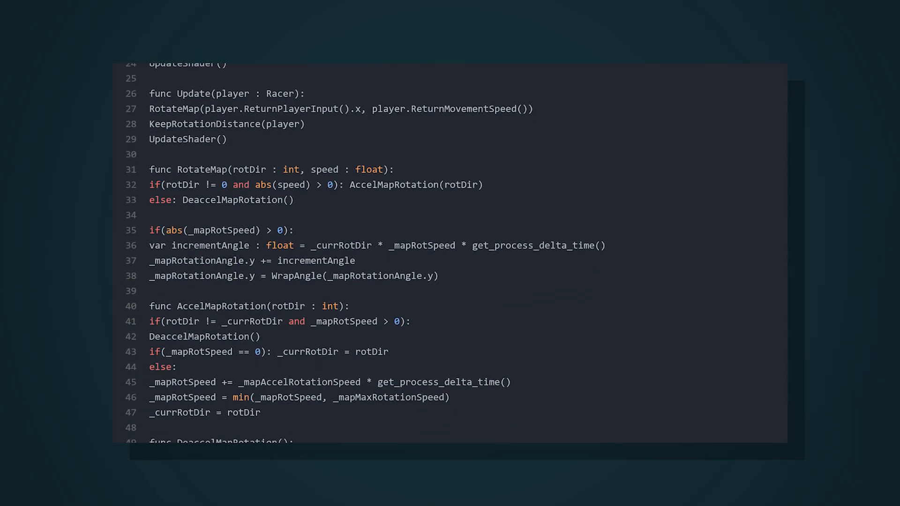
scroll("down", 3)
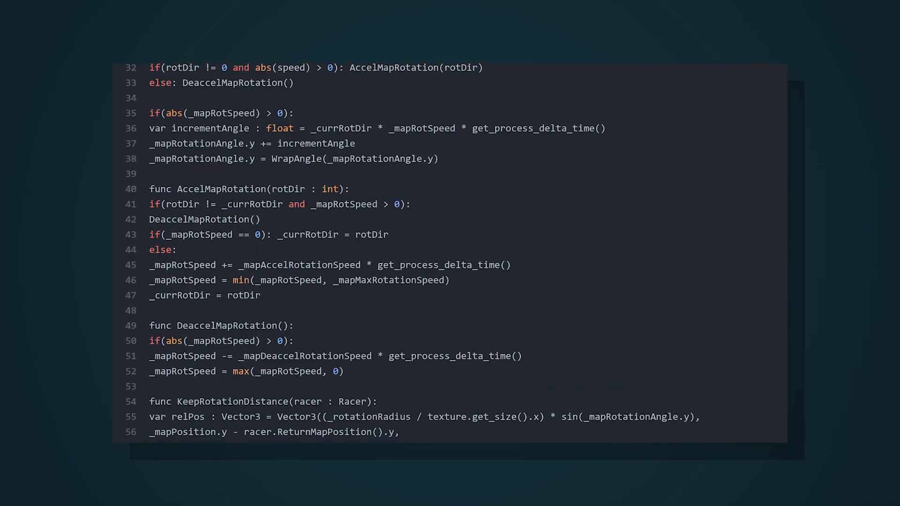
scroll("down", 3)
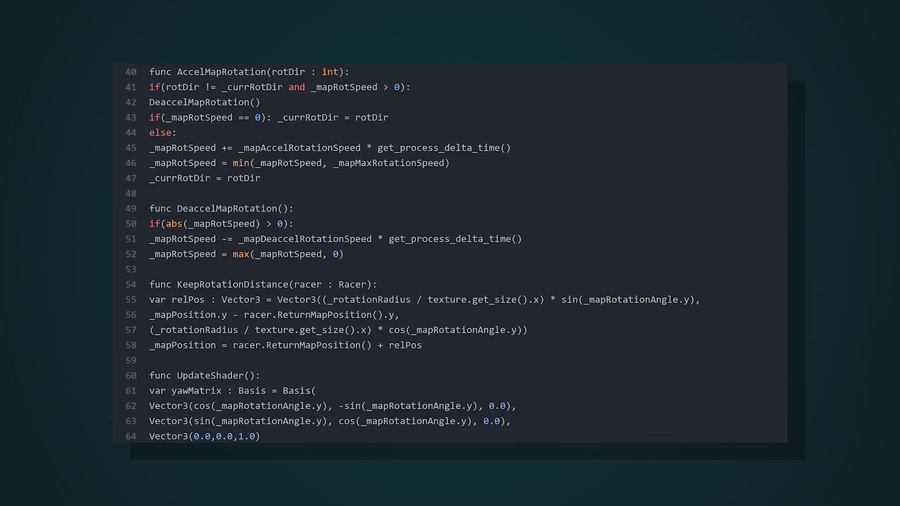
scroll("down", 3)
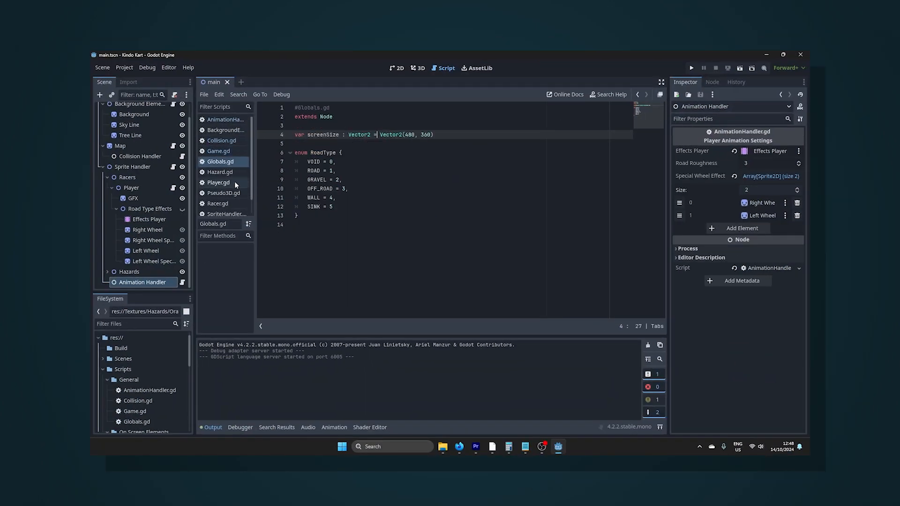
Open Player.gd from the script list and place the cursor in its code.
left_click(218, 182)
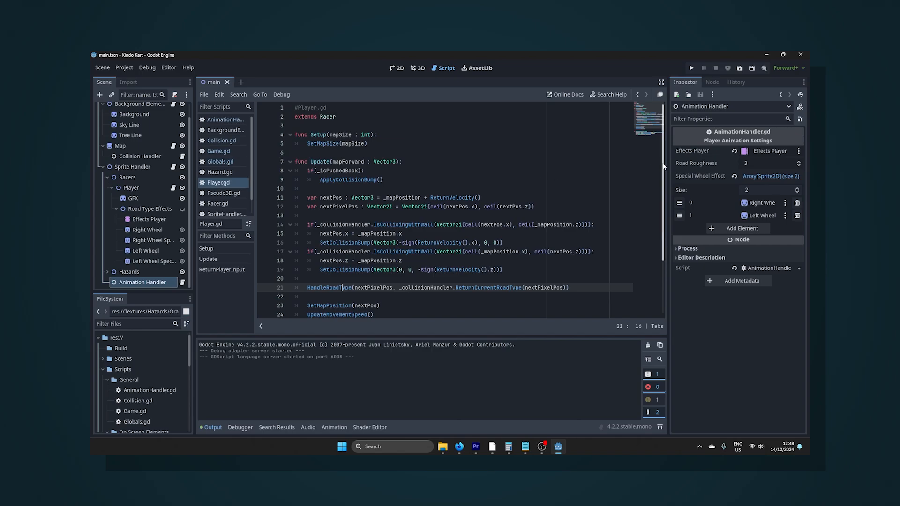
left_click(691, 68)
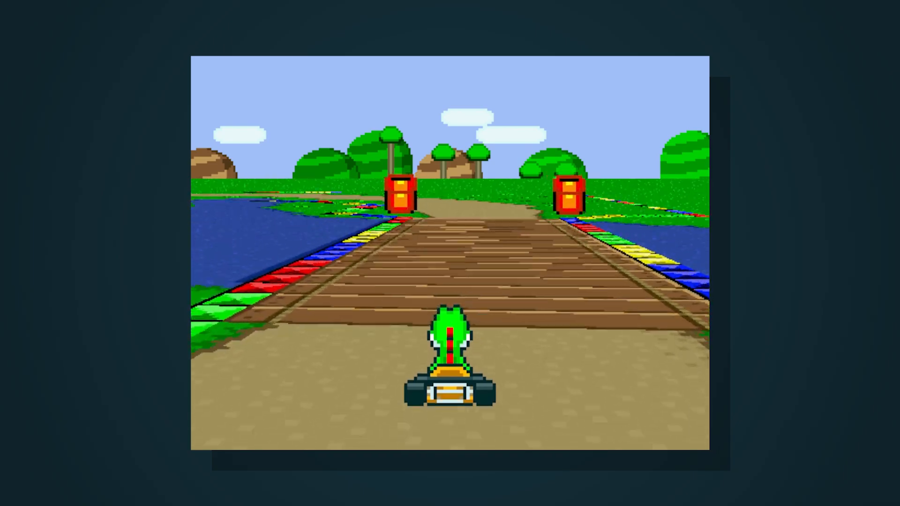
key("Up")
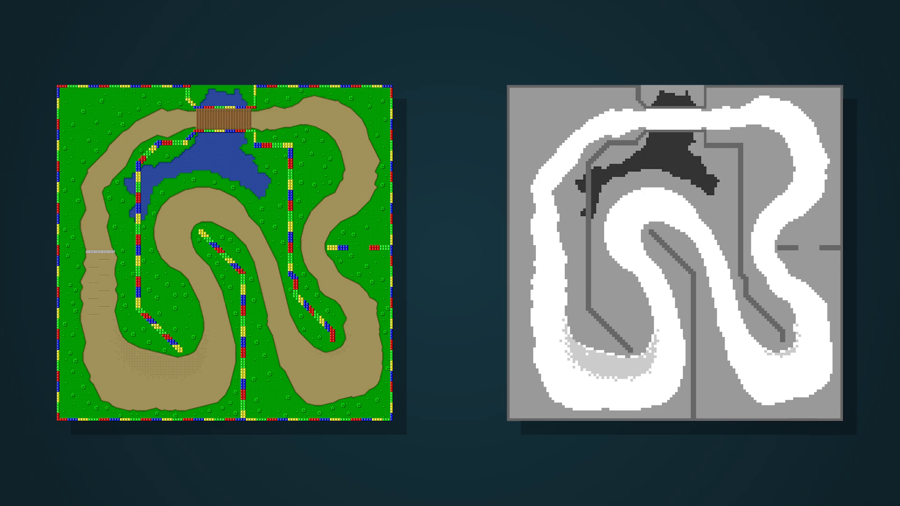
left_click(95, 229)
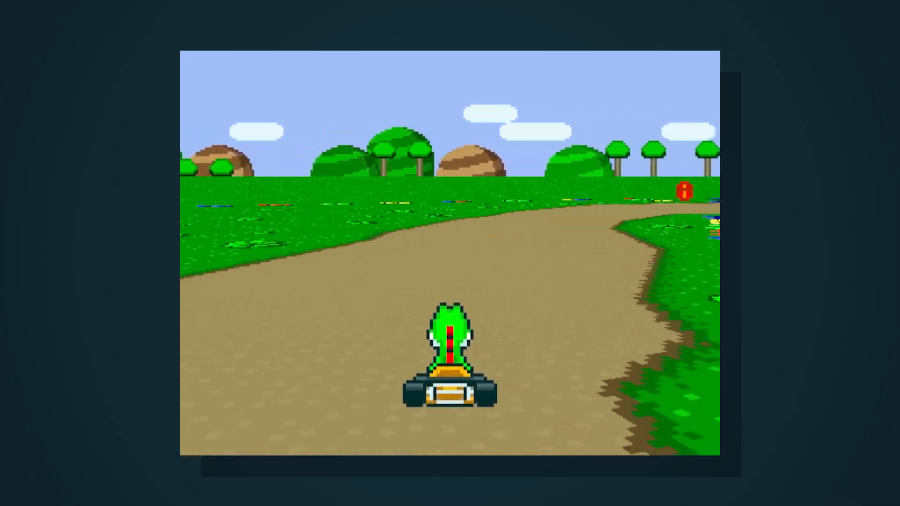
key("Up")
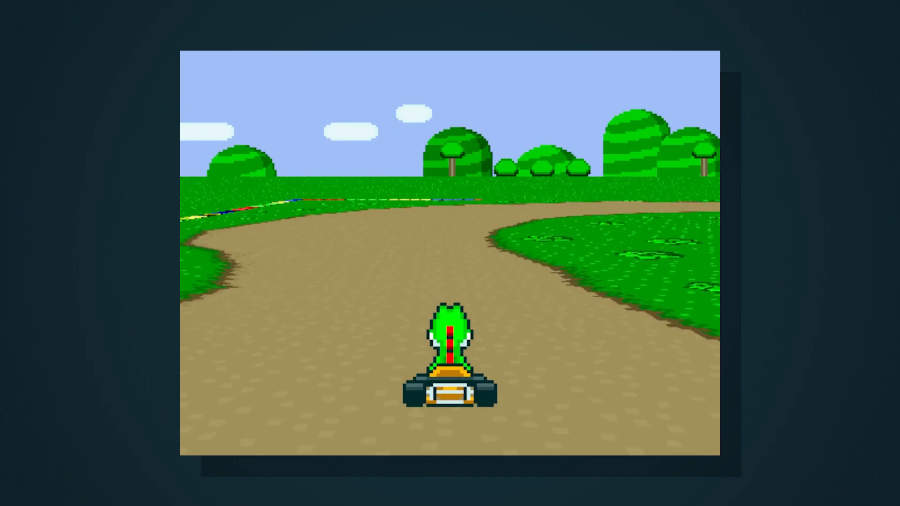
key("Up")
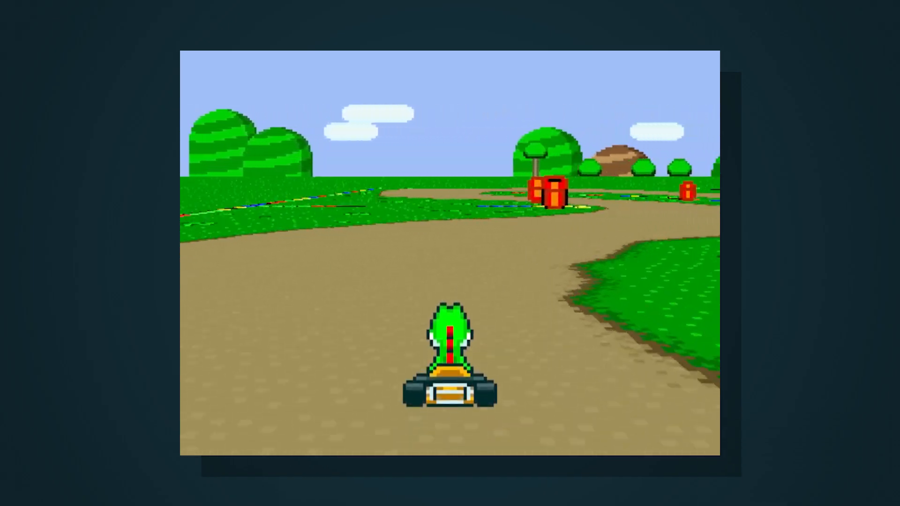
key("up")
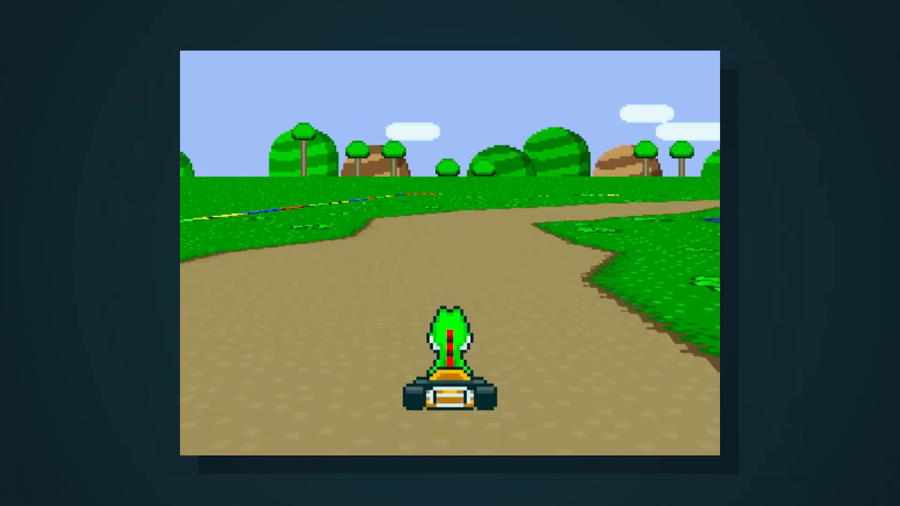
key("up")
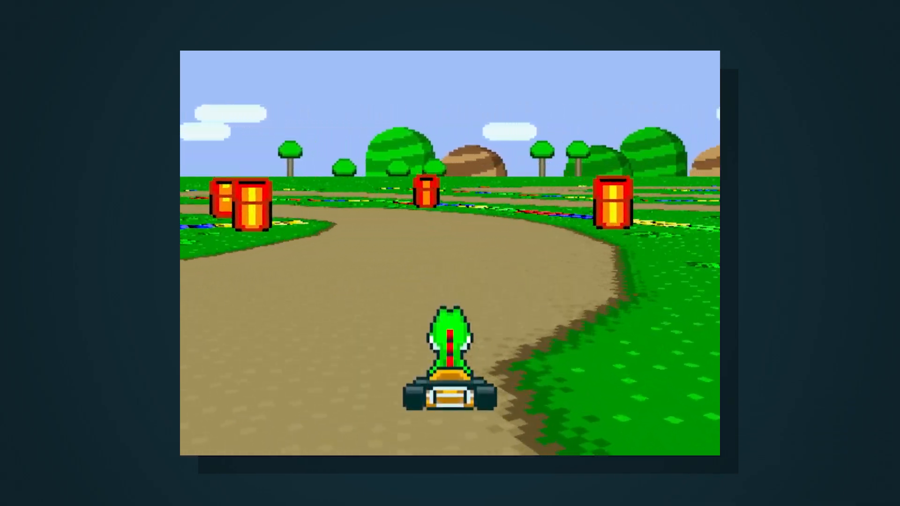
key("Up")
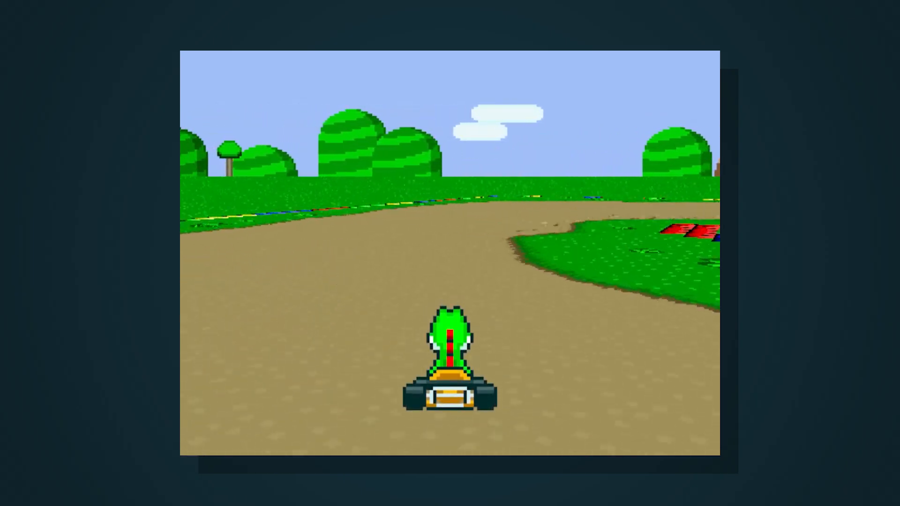
key("Up")
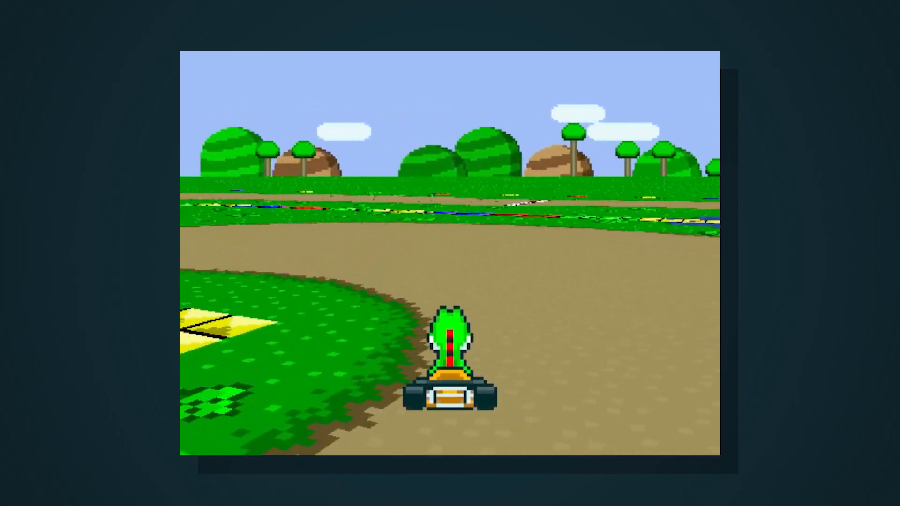
key("up")
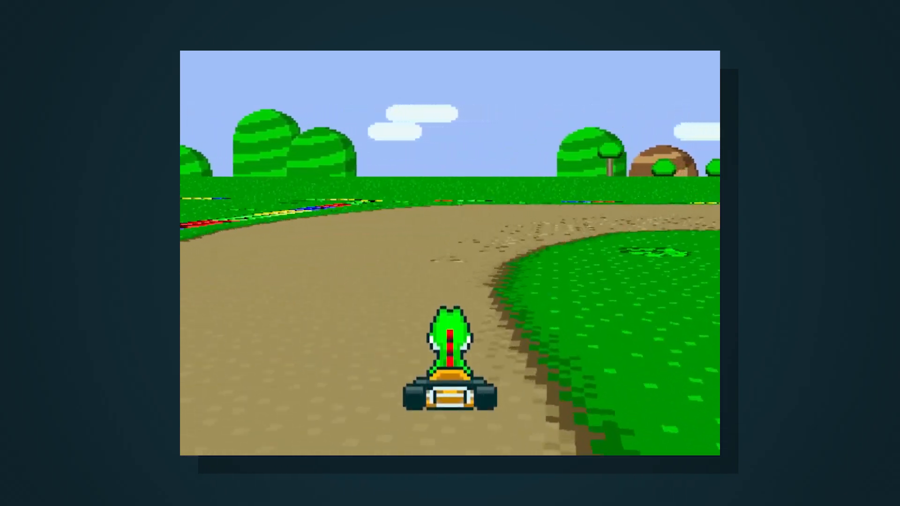